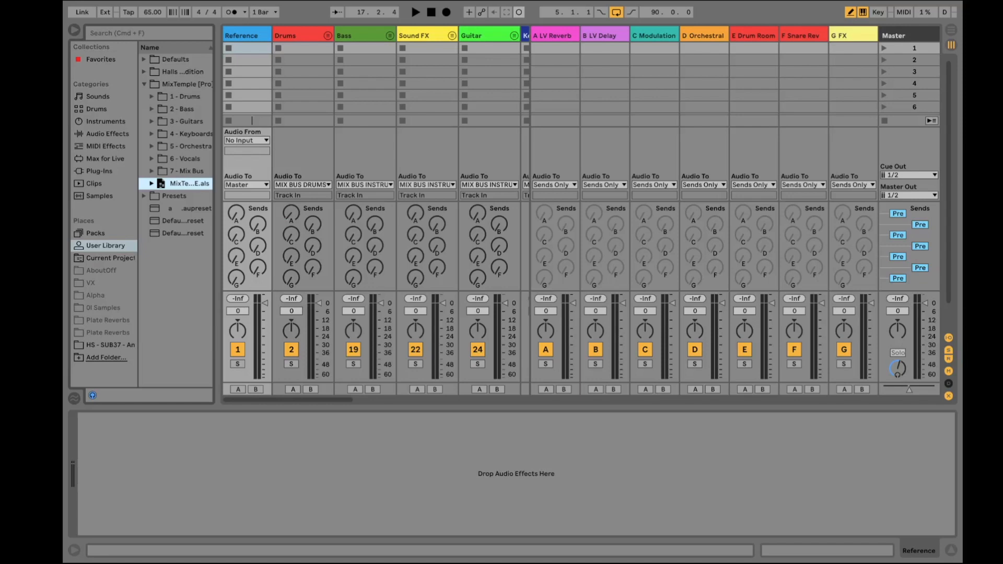
pyautogui.moveTo(454, 142)
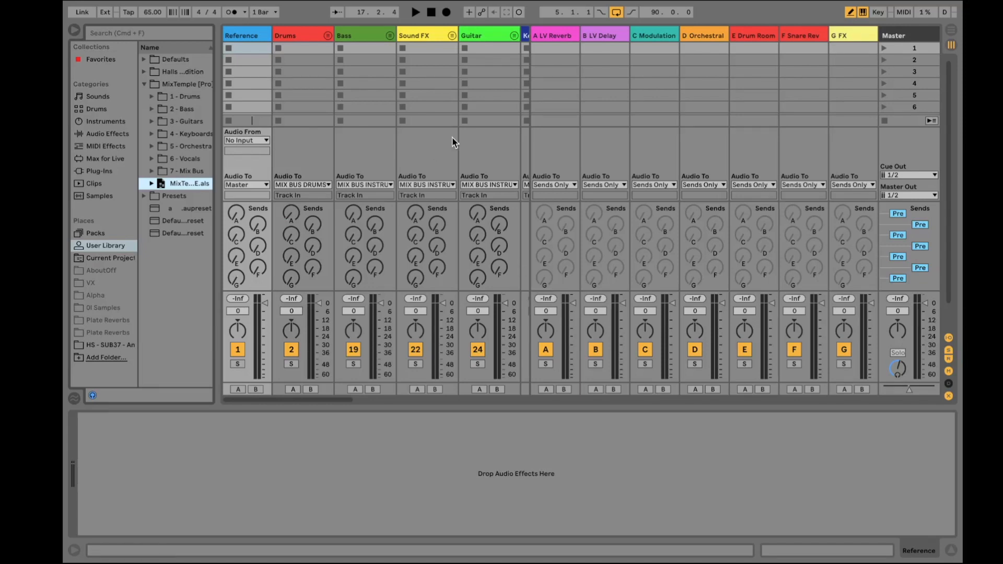
pyautogui.moveTo(225, 136)
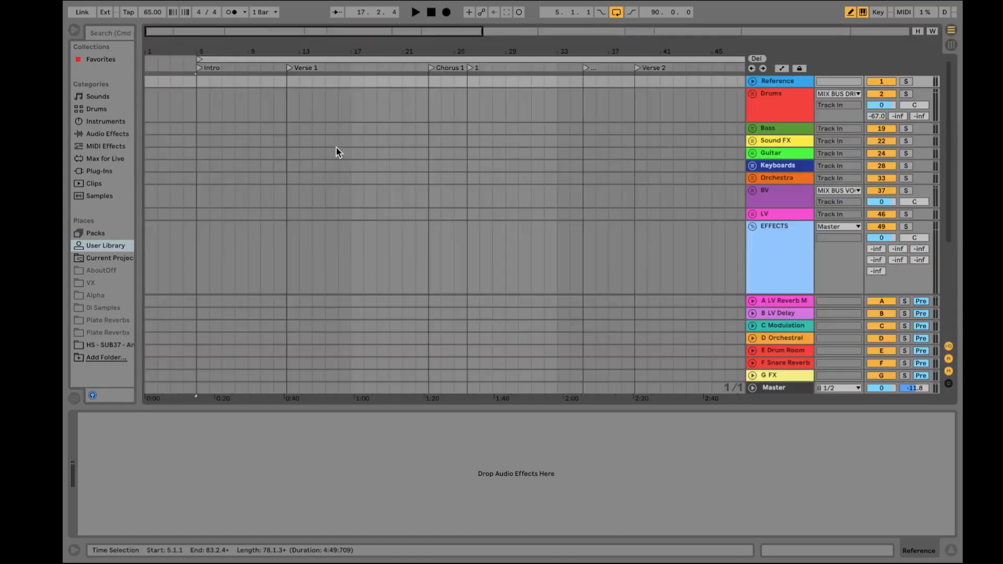
# Unfold the Drums group to reveal its kick, snare, toms, hi-hat, overhead, room and parallel tracks.
pyautogui.click(752, 94)
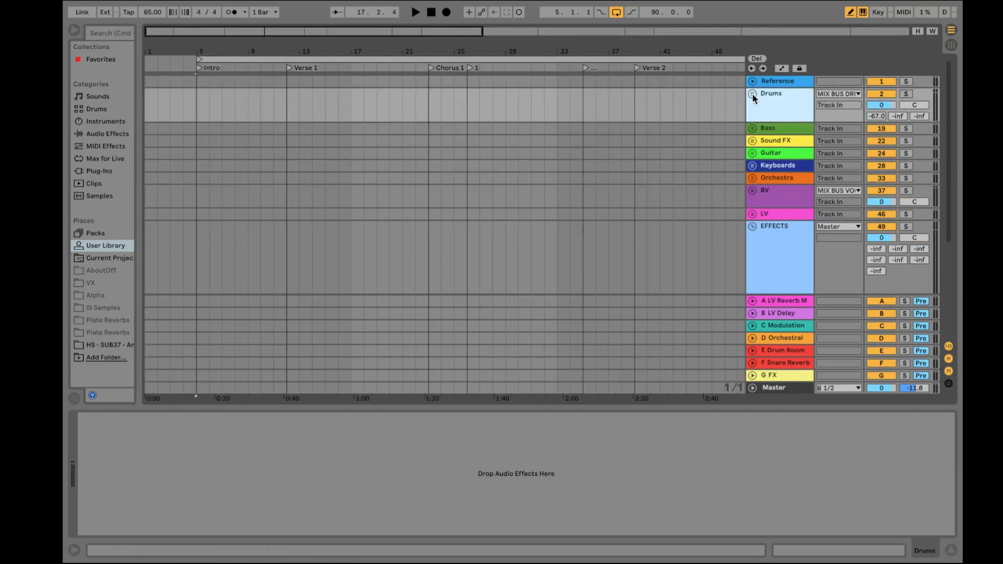
pyautogui.click(752, 94)
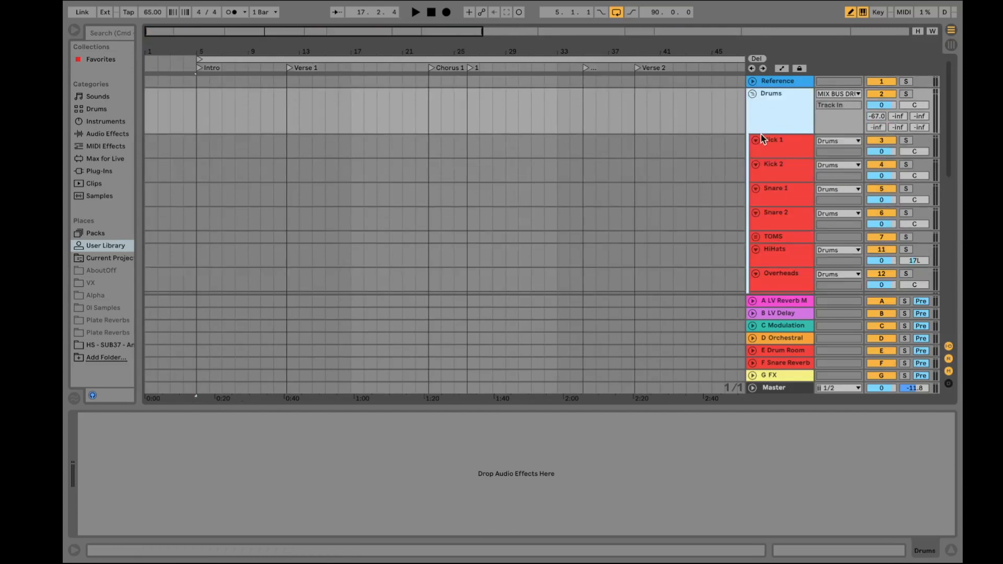
pyautogui.scroll(-3)
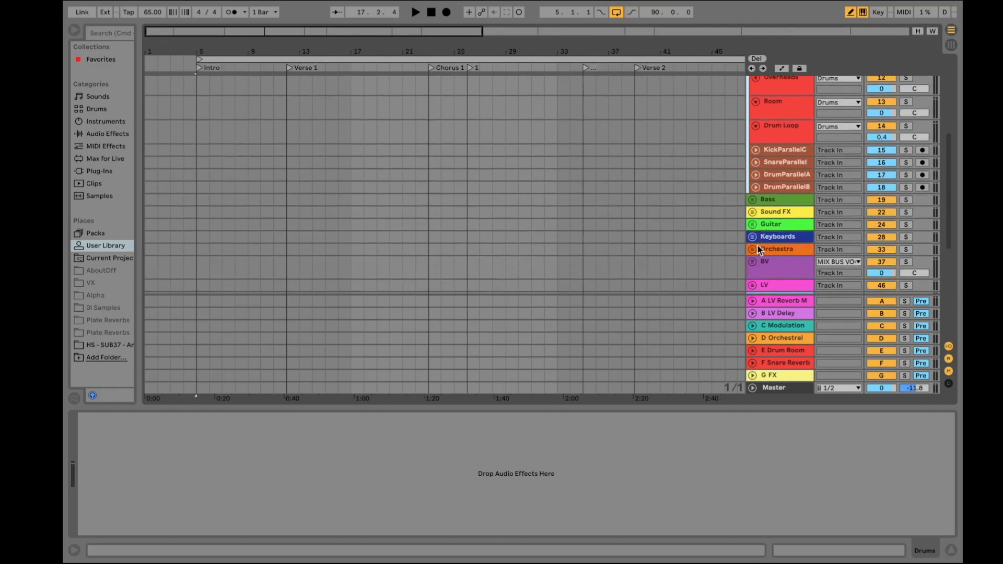
pyautogui.click(752, 199)
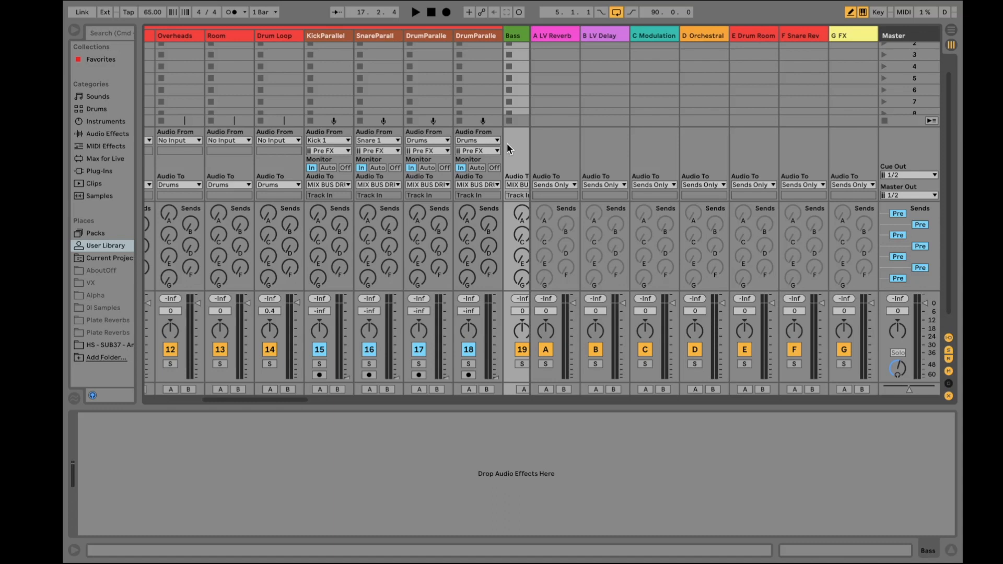
pyautogui.moveTo(411, 135)
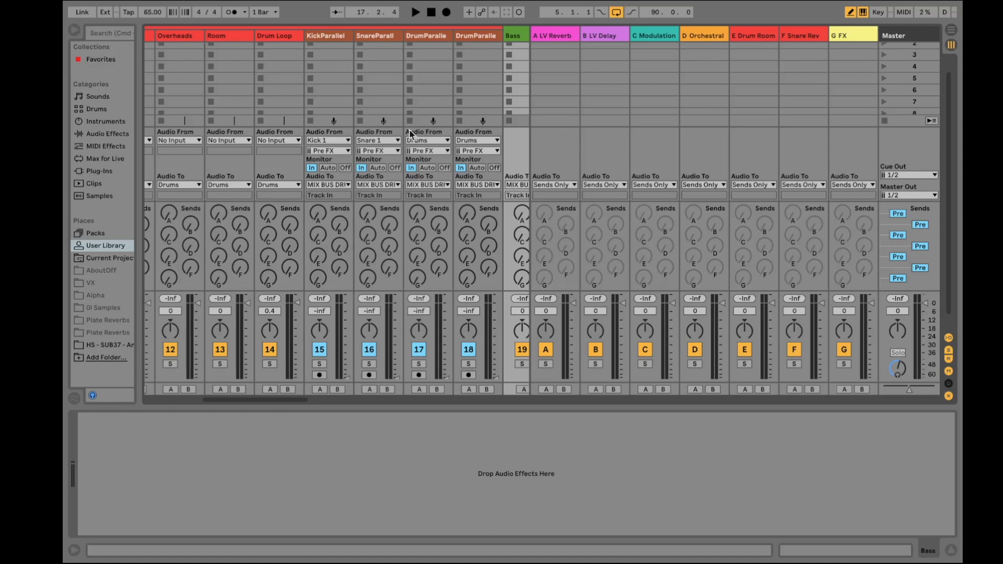
pyautogui.moveTo(504, 137)
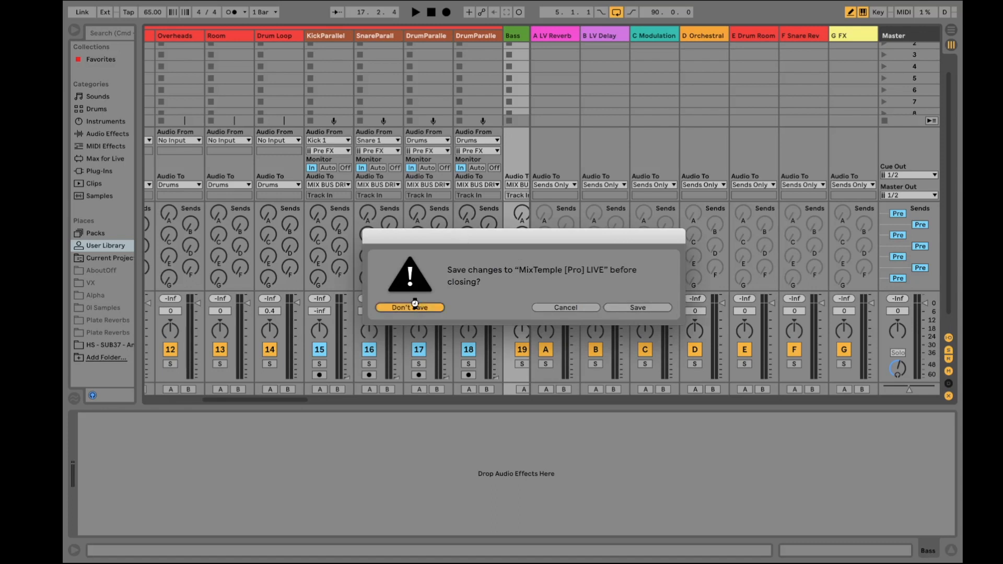
# Discard the old set without saving and list the built-in Audio Effects in the browser.
pyautogui.click(409, 307)
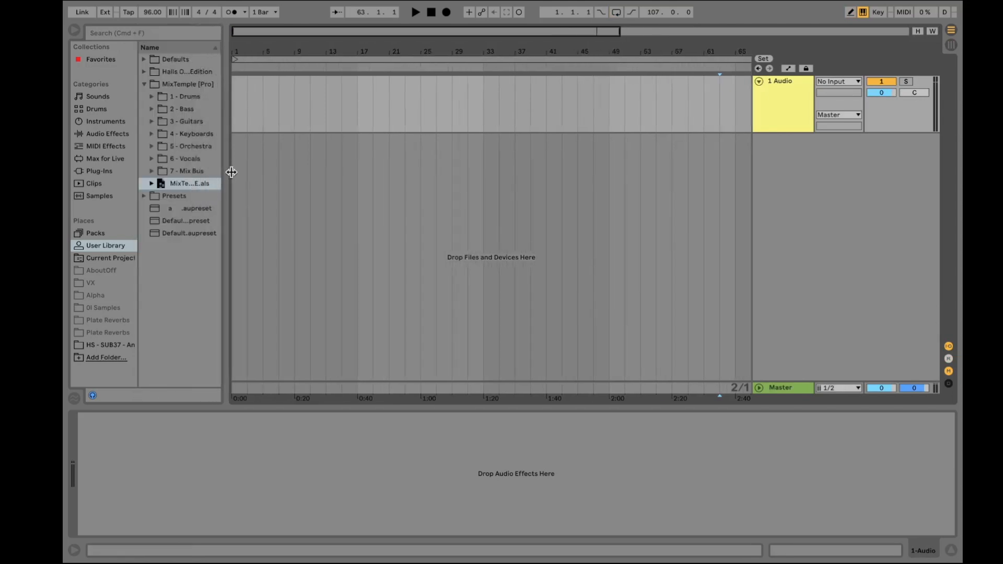
pyautogui.click(107, 133)
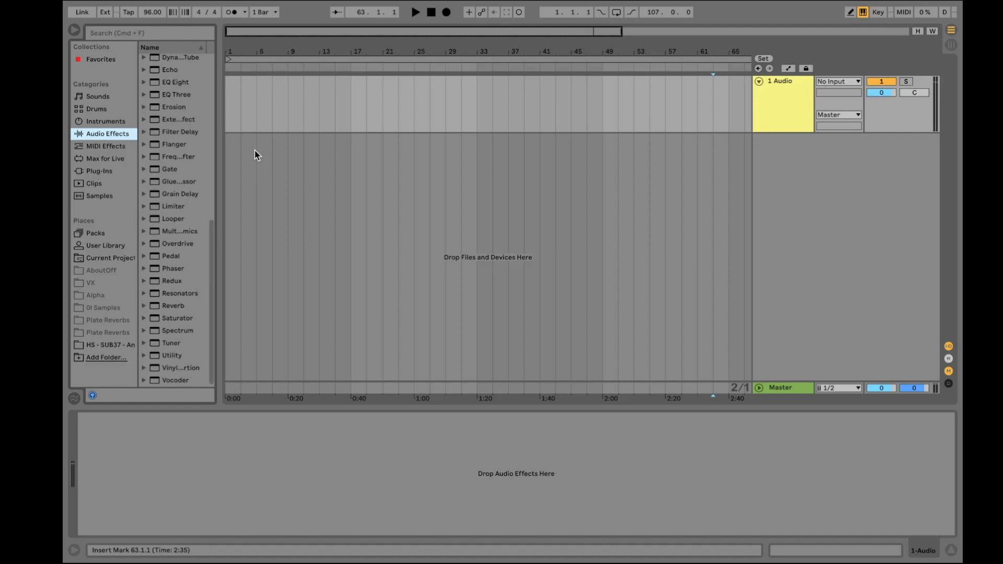
pyautogui.moveTo(320, 200)
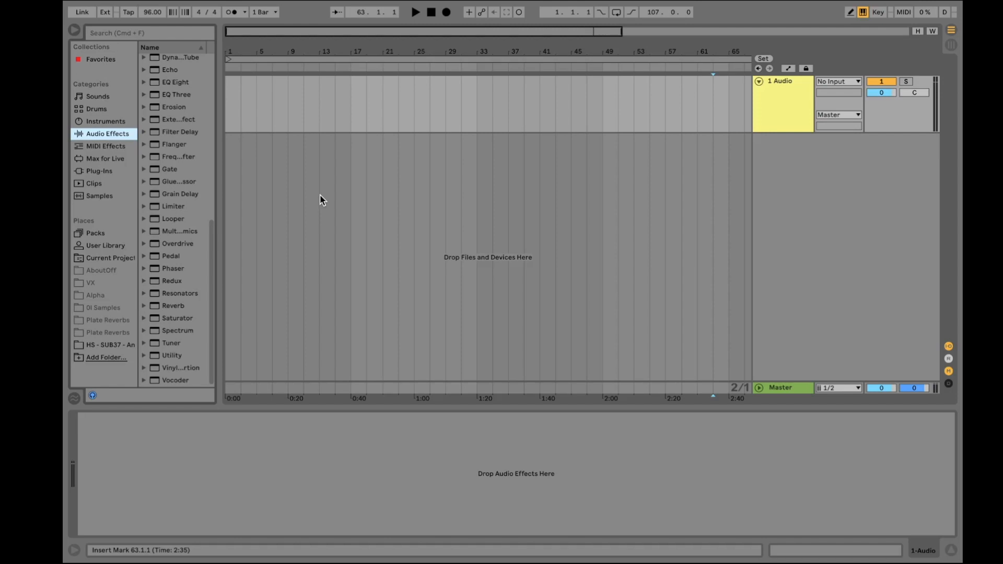
pyautogui.moveTo(226, 183)
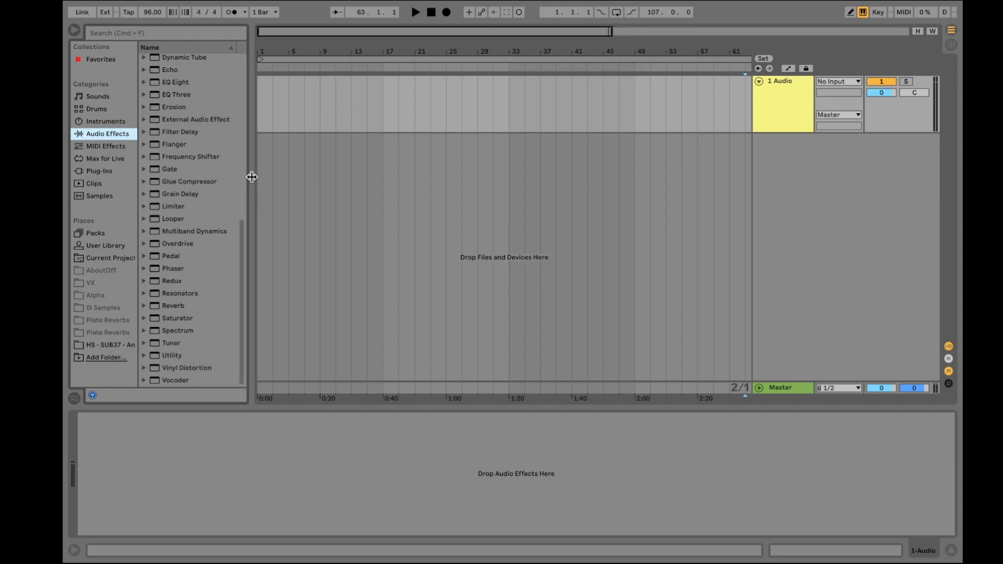
pyautogui.moveTo(115, 205)
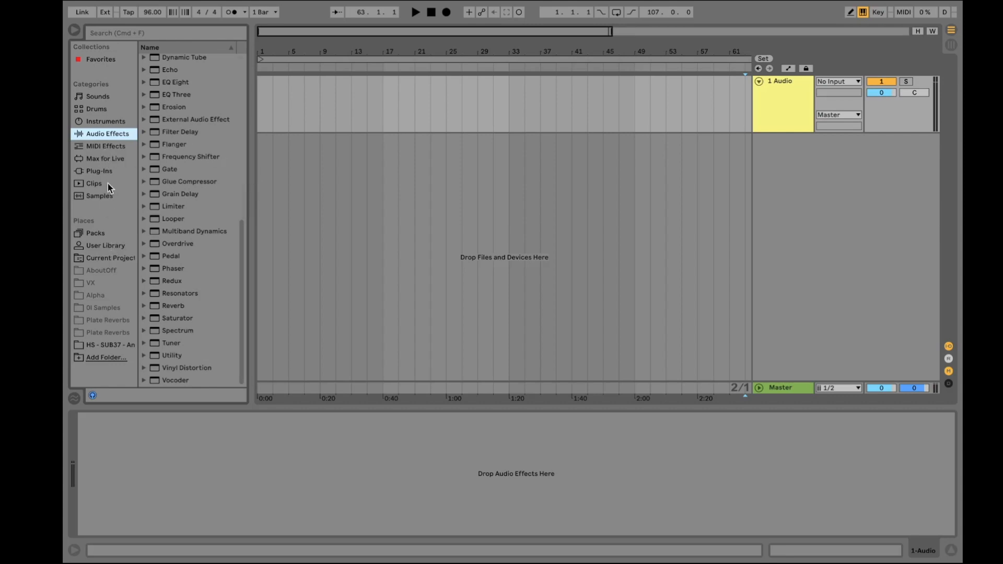
# Drag the Strings Phased 3.wav sample onto the audio track's start and play it back.
pyautogui.click(99, 197)
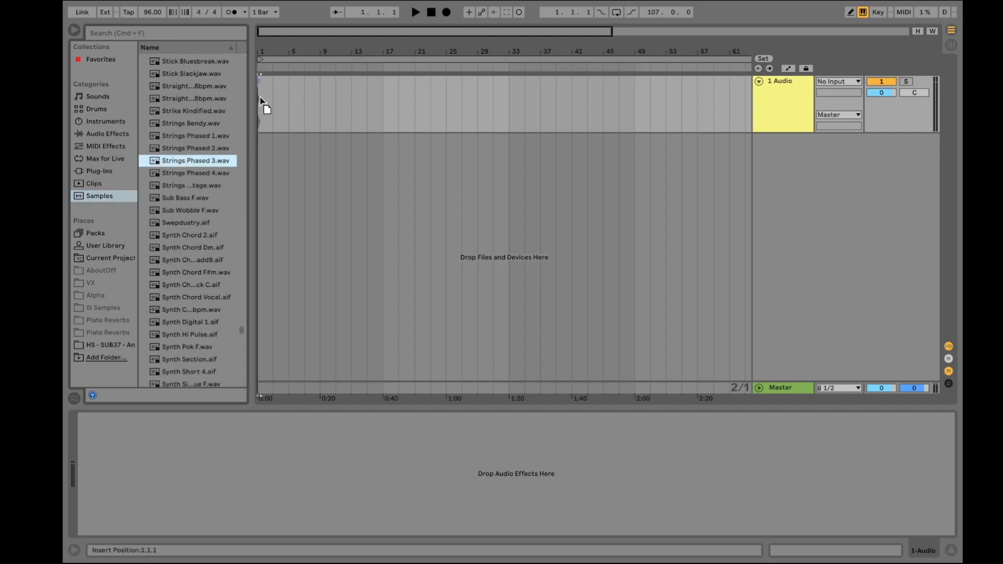
pyautogui.moveTo(196, 160); pyautogui.dragTo(268, 102)
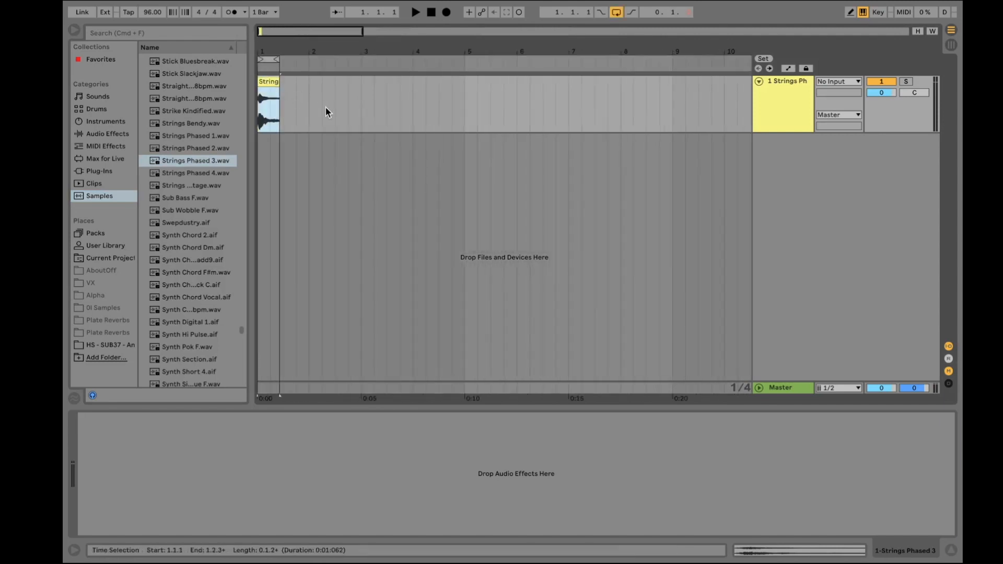
pyautogui.click(415, 14)
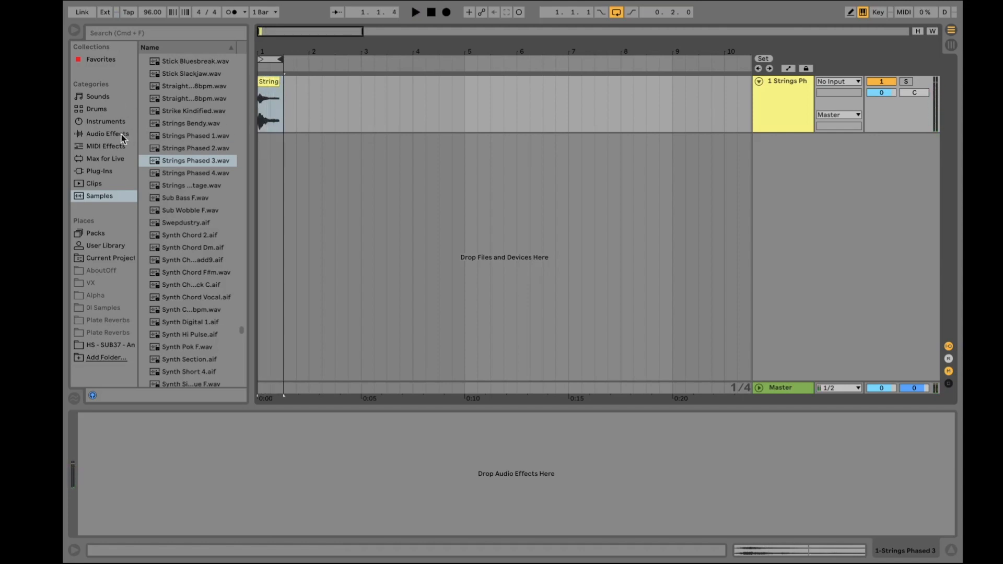
pyautogui.moveTo(412, 418)
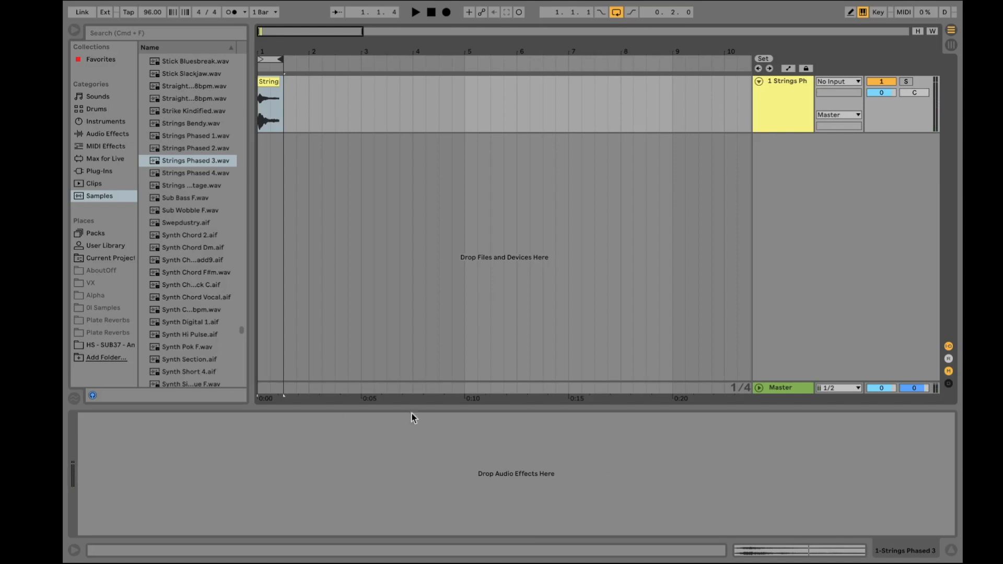
pyautogui.moveTo(645, 467)
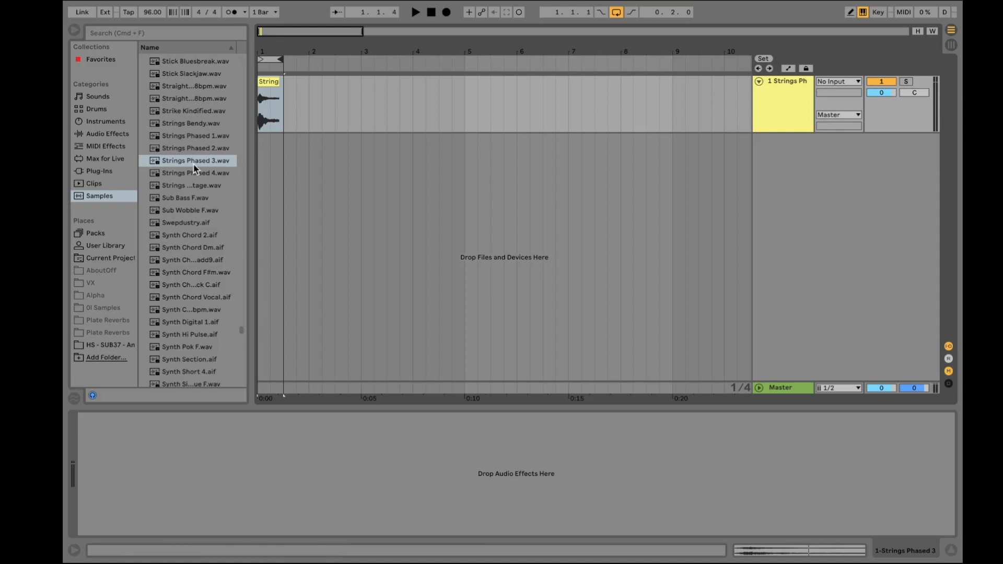
pyautogui.moveTo(92, 178)
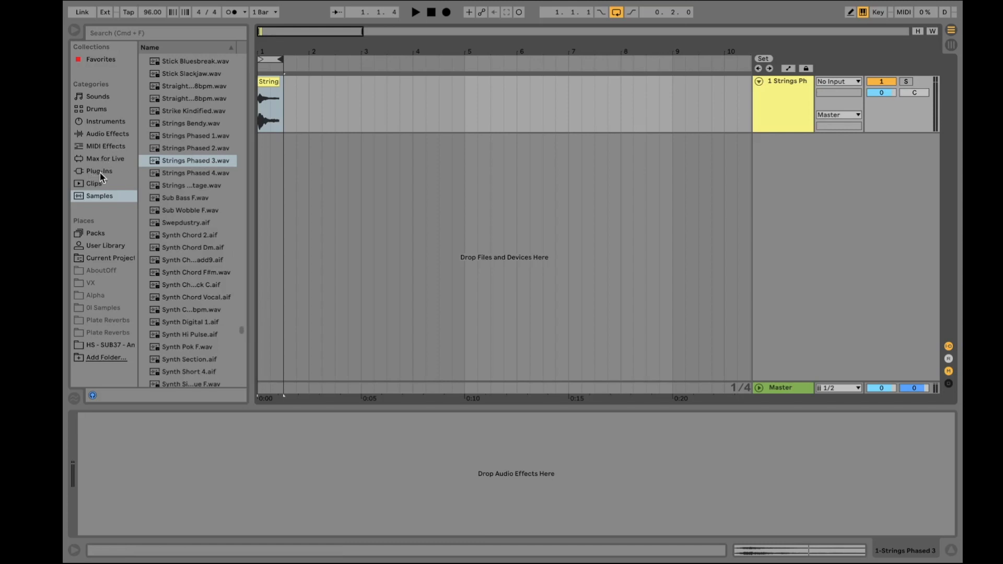
pyautogui.moveTo(182, 162)
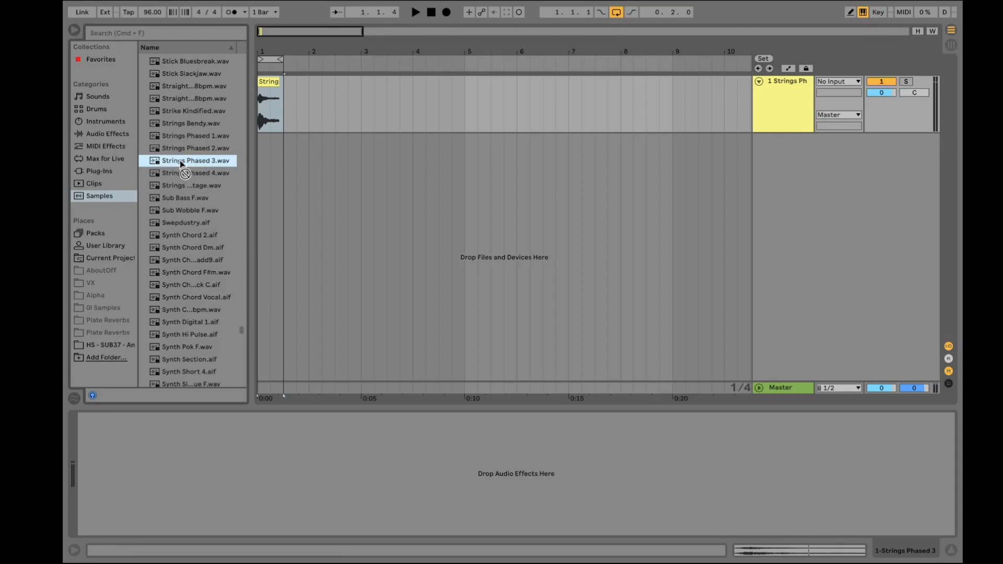
pyautogui.moveTo(196, 186)
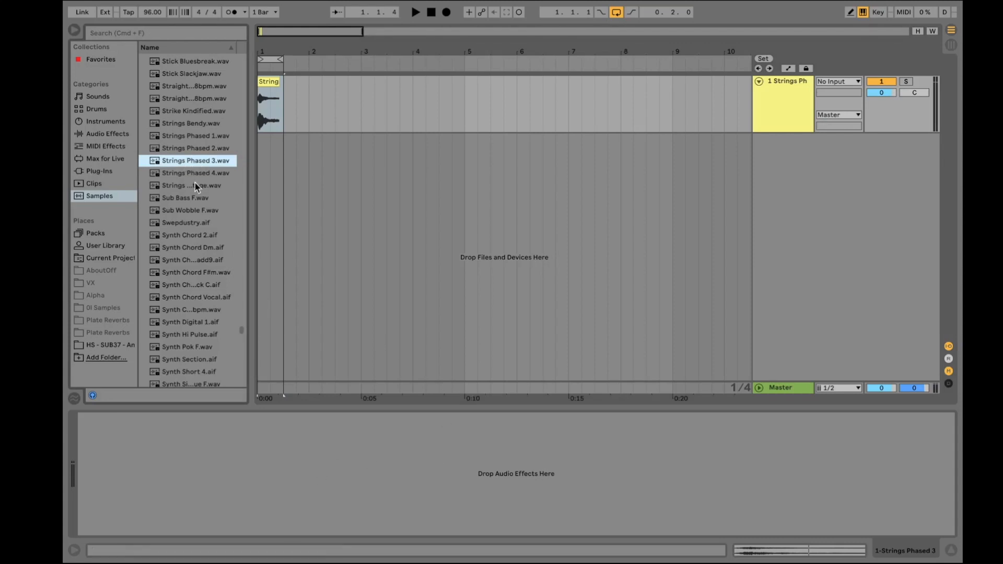
# Search 'REV' in Audio Effects and expand the Reverb presets to reach Concert Hall.
pyautogui.click(105, 159)
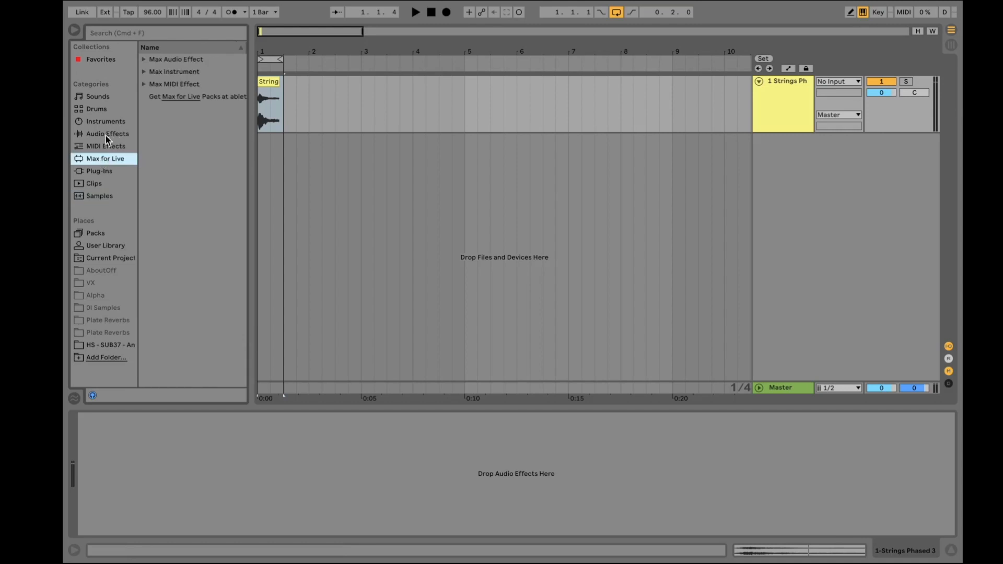
pyautogui.click(106, 134)
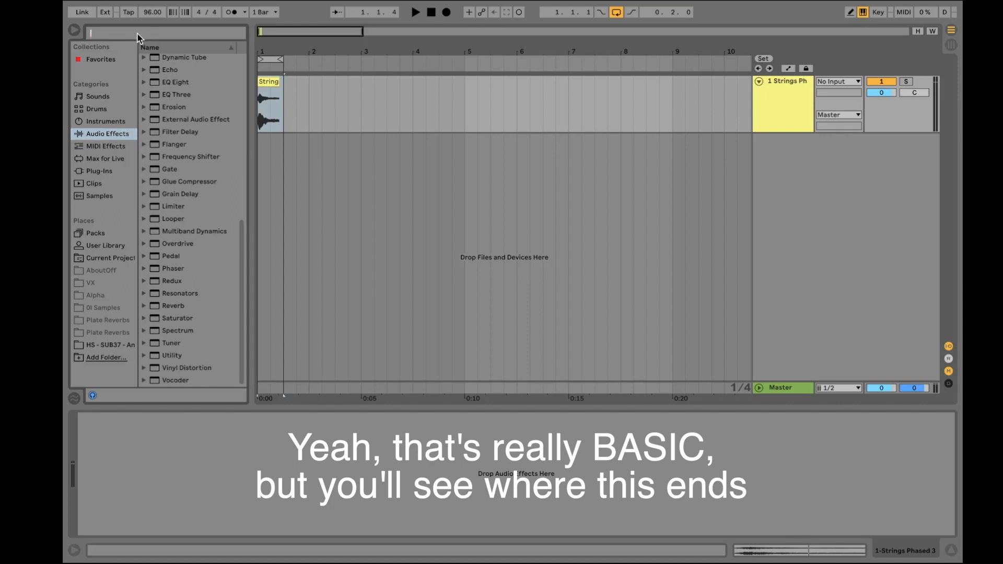
pyautogui.write('REV')
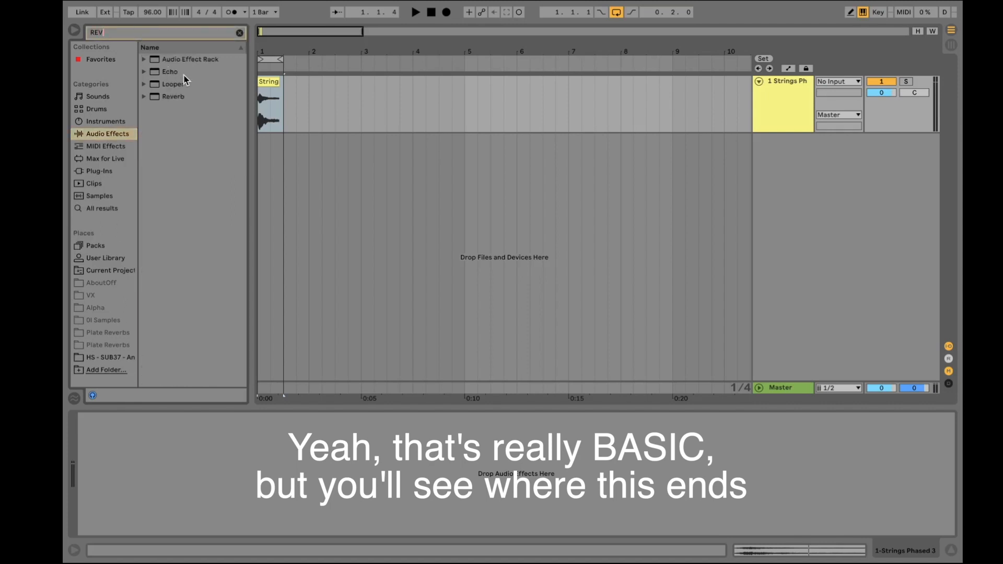
pyautogui.click(144, 96)
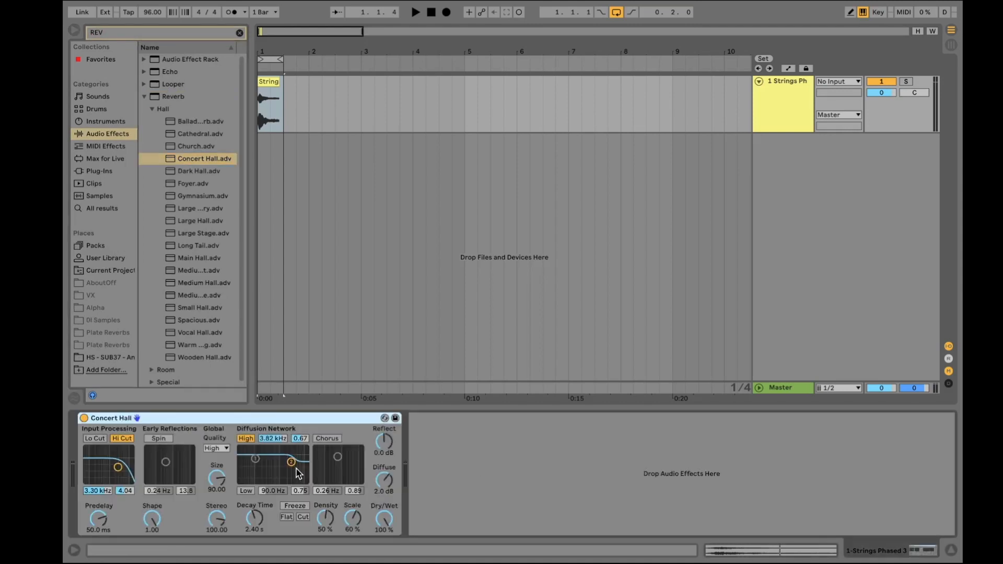
pyautogui.click(416, 13)
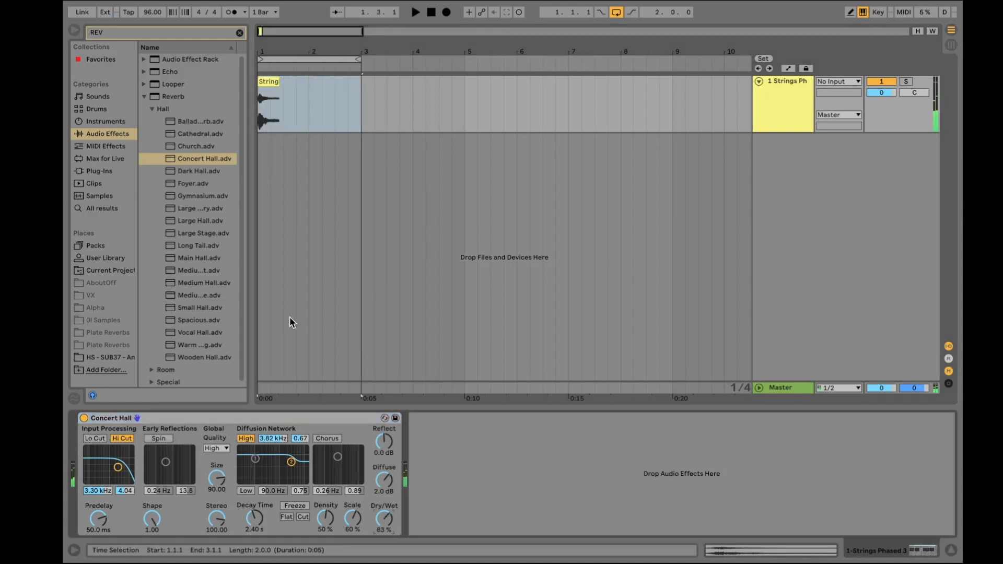
# Add Large Stage reverb after Concert Hall, raise Concert Hall's size to about 288, and search 'DELAY'.
pyautogui.doubleClick(202, 233)
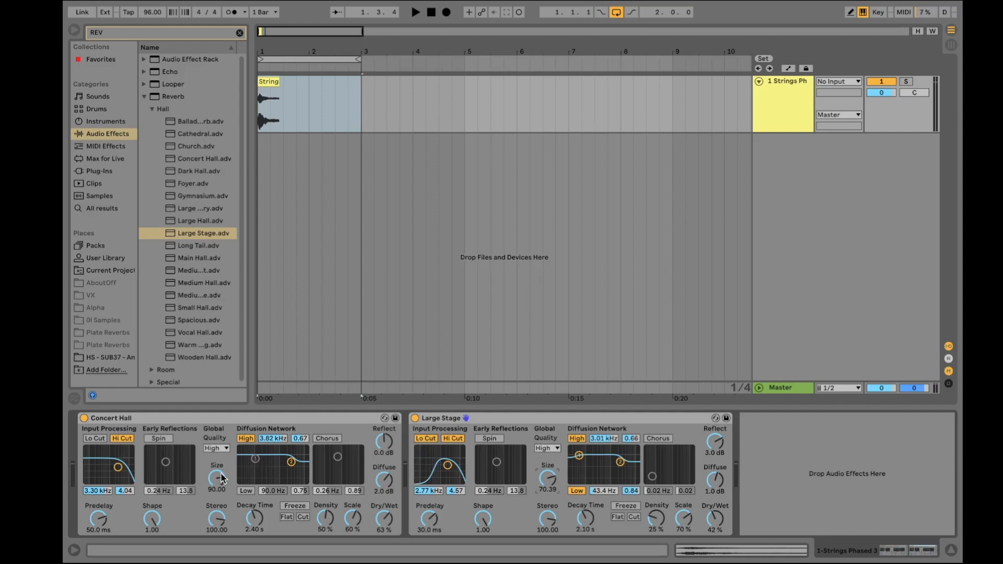
pyautogui.moveTo(216, 478); pyautogui.dragTo(216, 448)
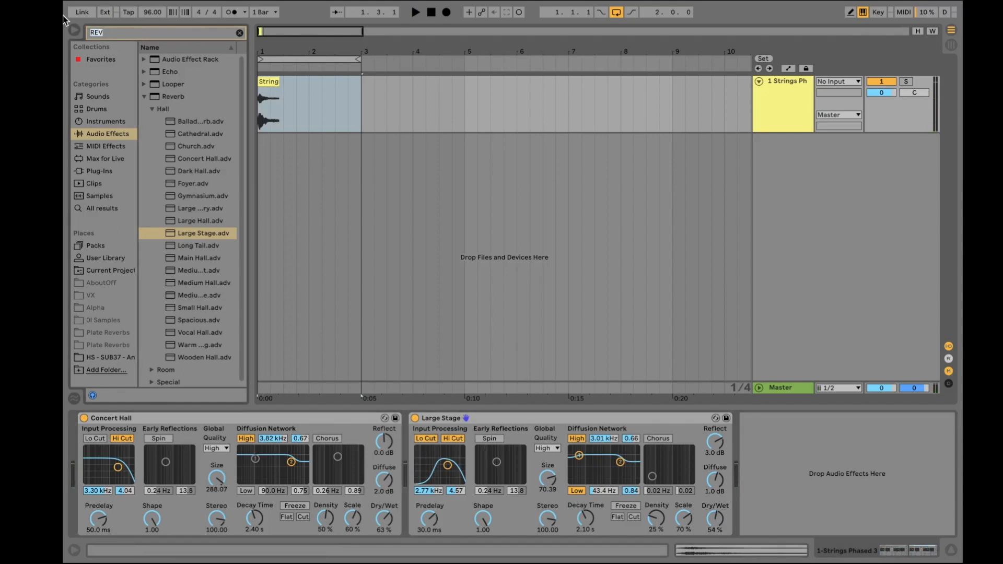
pyautogui.write('DELAY')
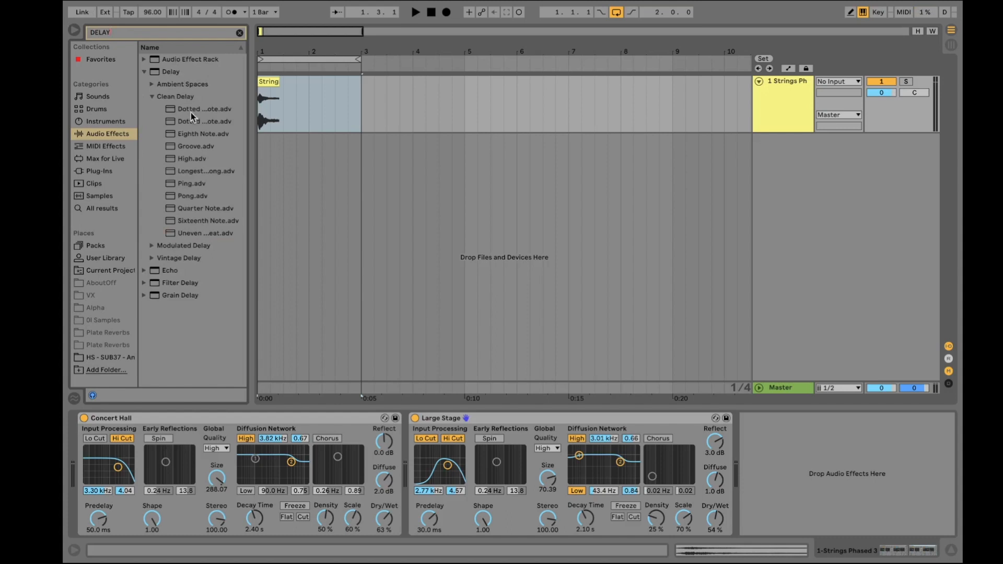
# Load a Clean Delay preset, switch off Large Stage's high diffusion filter, and audition with playback.
pyautogui.click(196, 146)
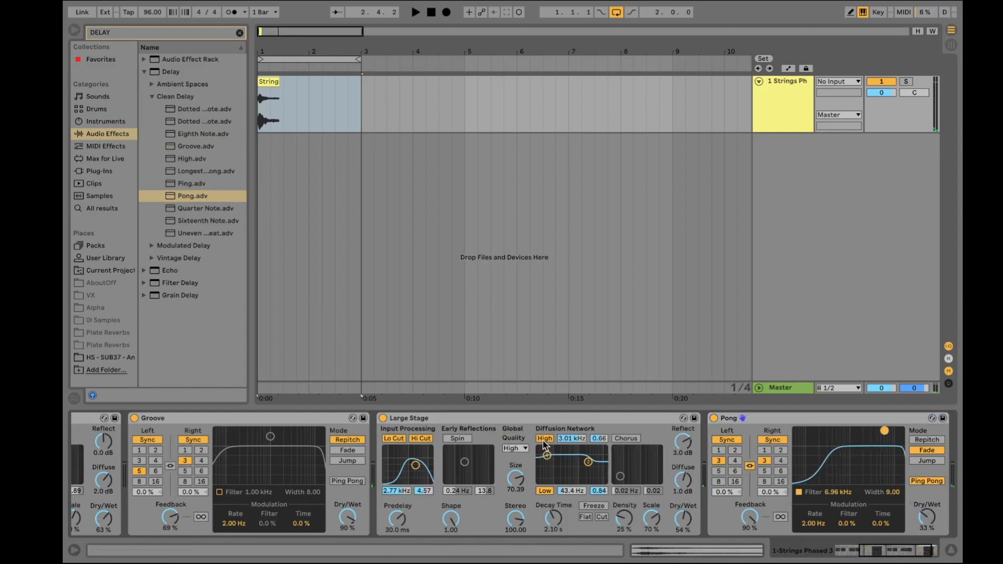
pyautogui.click(514, 448)
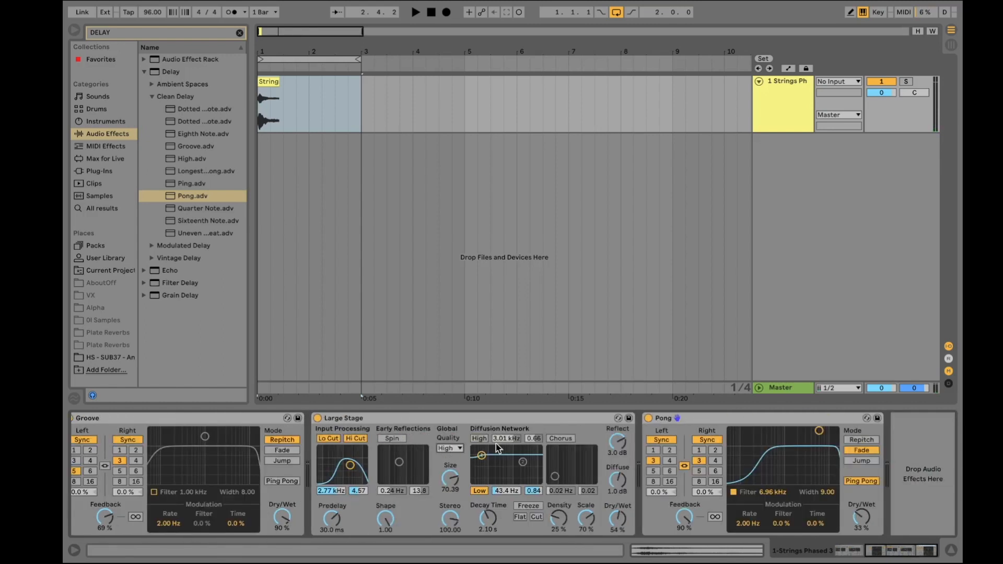
pyautogui.click(415, 14)
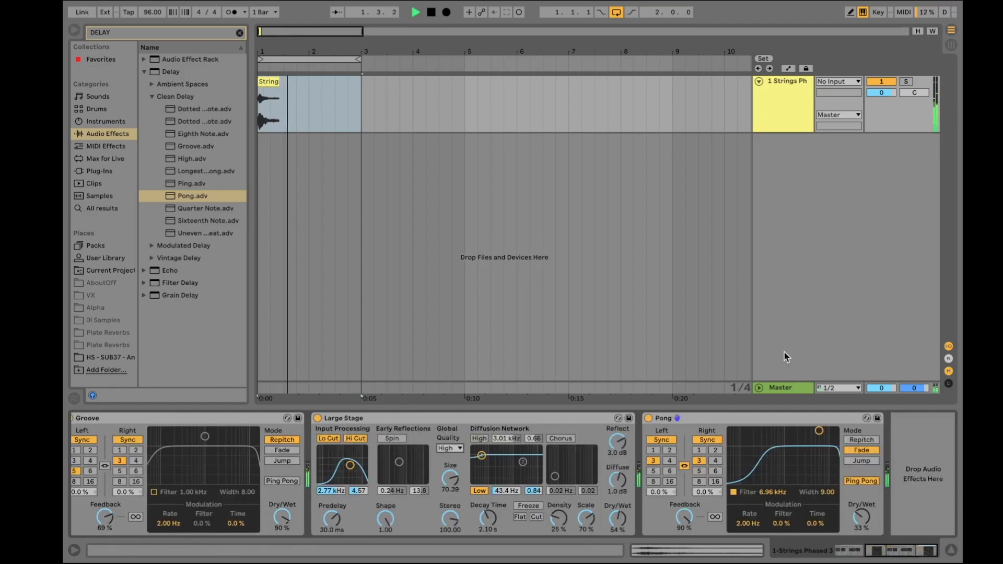
pyautogui.click(430, 14)
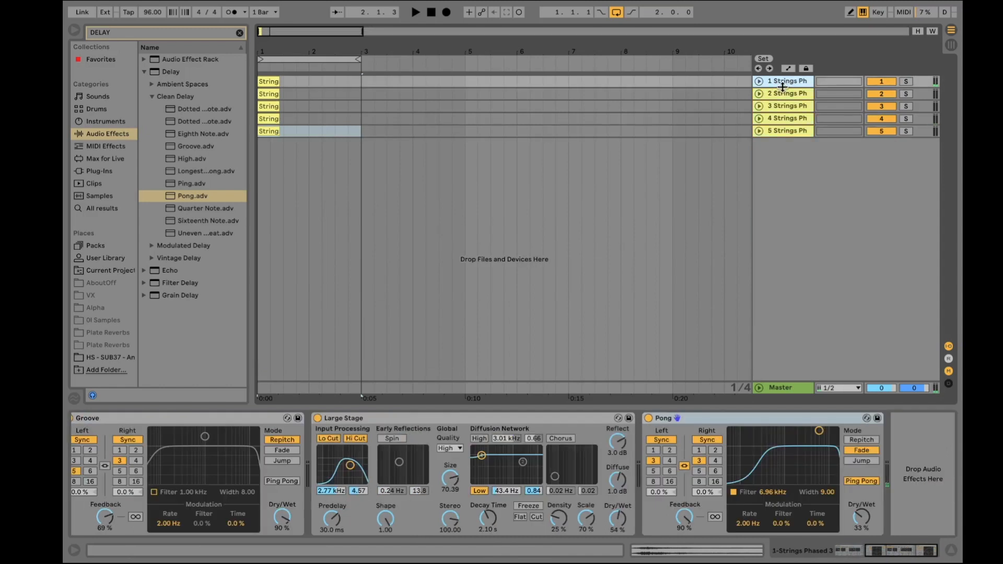
# Duplicate the selected tracks up to 20 Strings Phased tracks and filter the browser with 'lim' for Limiter.
pyautogui.click(786, 131)
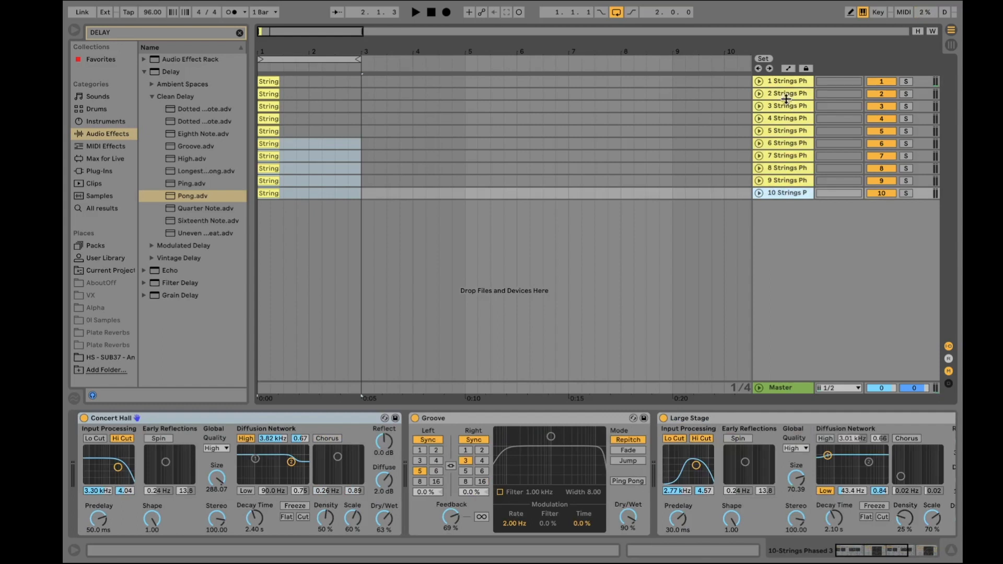
pyautogui.click(782, 82)
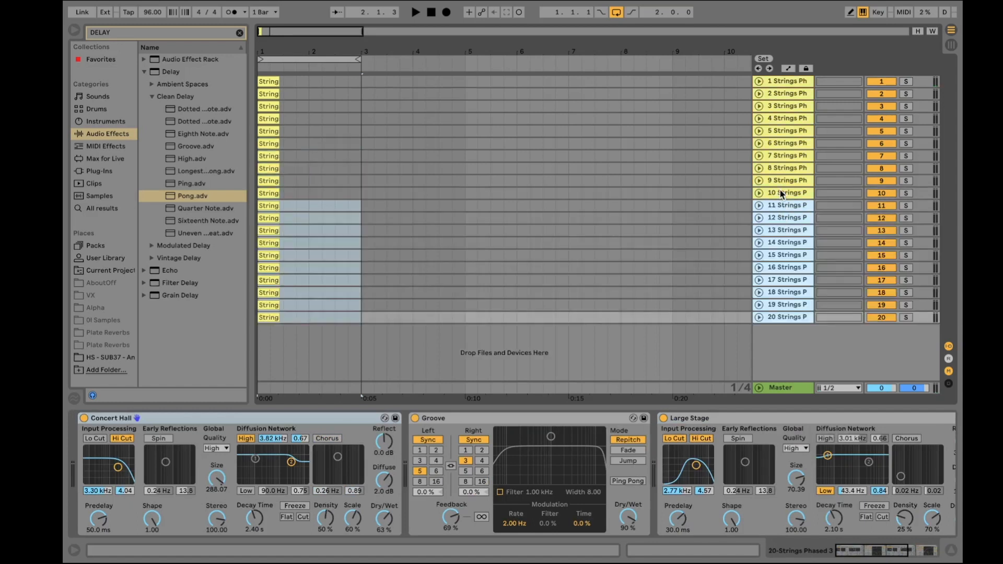
pyautogui.click(787, 118)
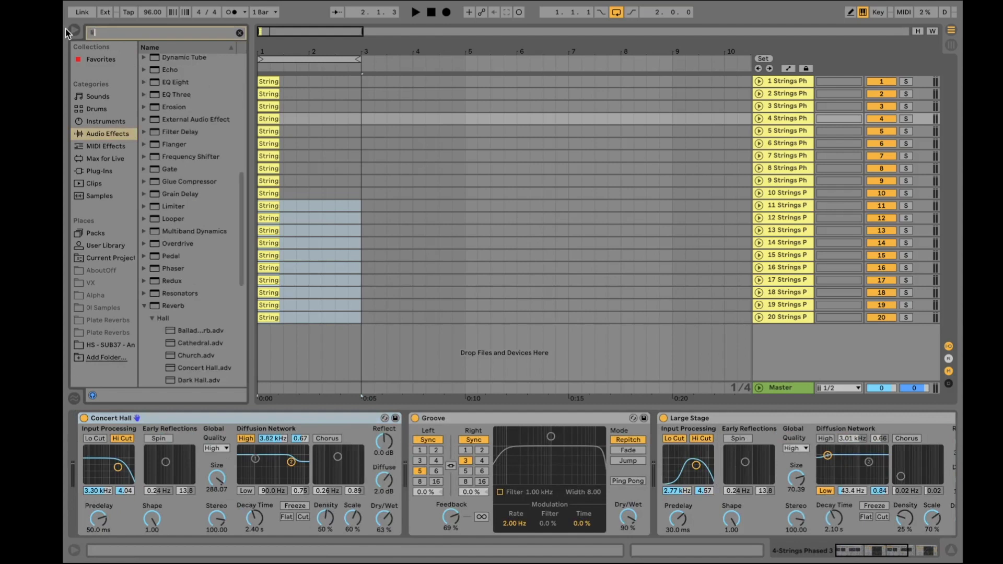
pyautogui.write('lim')
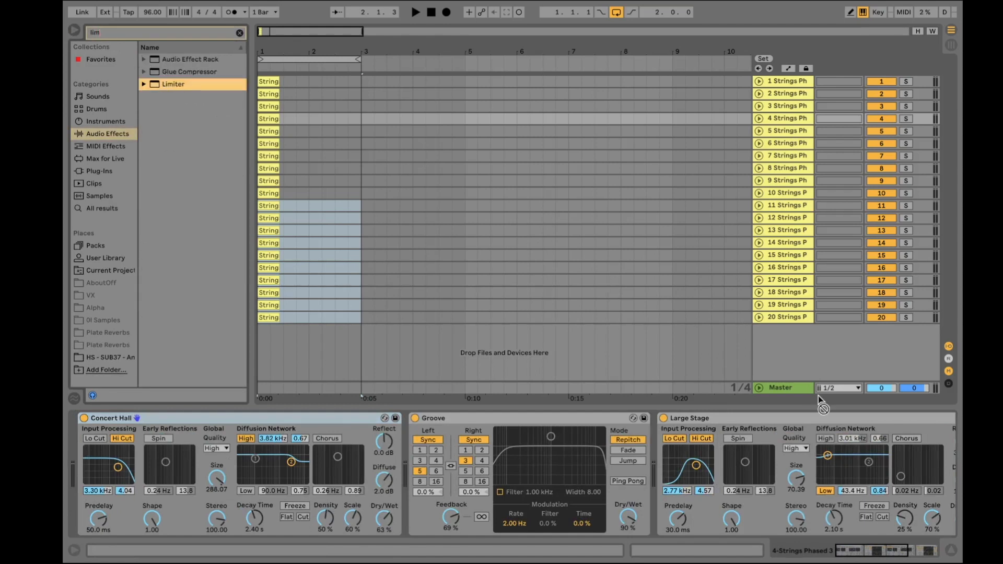